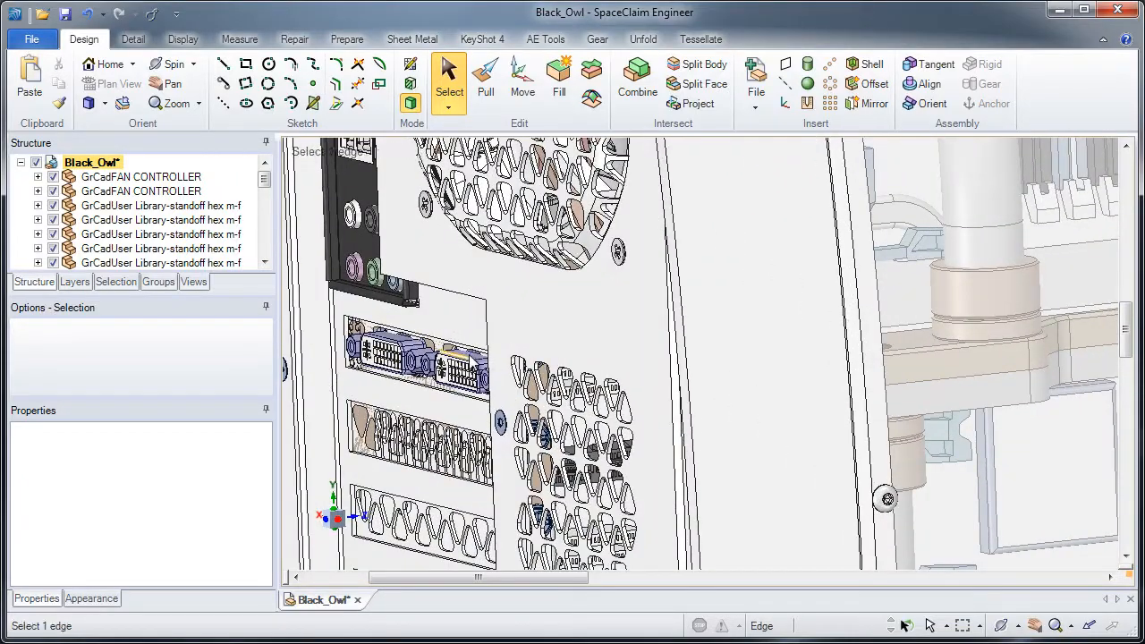
# Use the blue connector body as the reference for a similar-body search across all bodies.
pyautogui.click(421, 358)
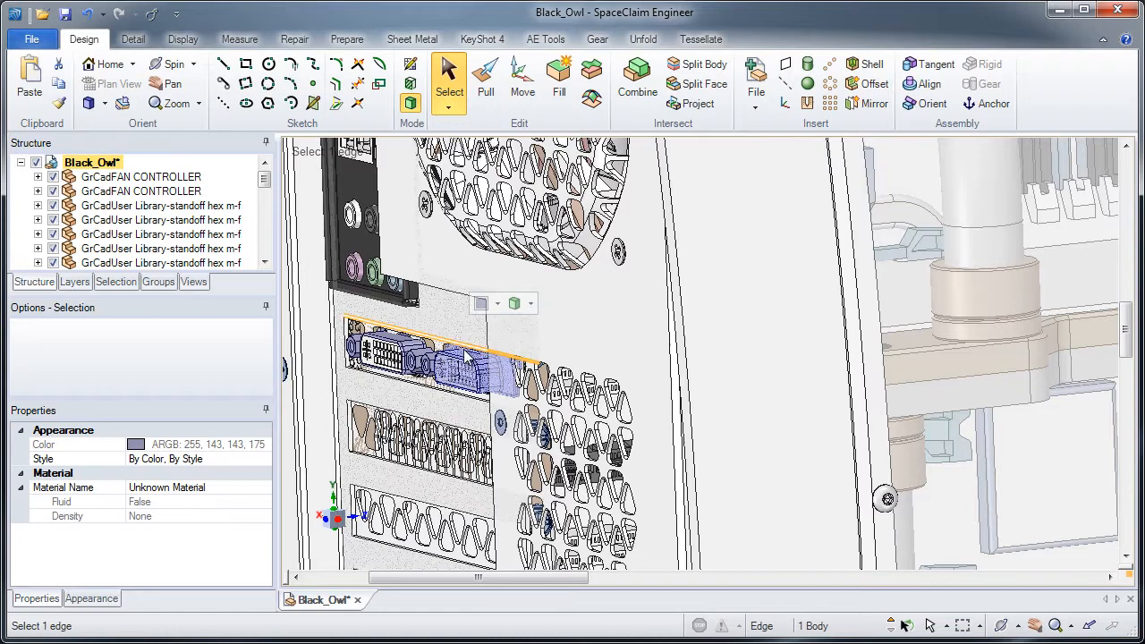
pyautogui.click(439, 343)
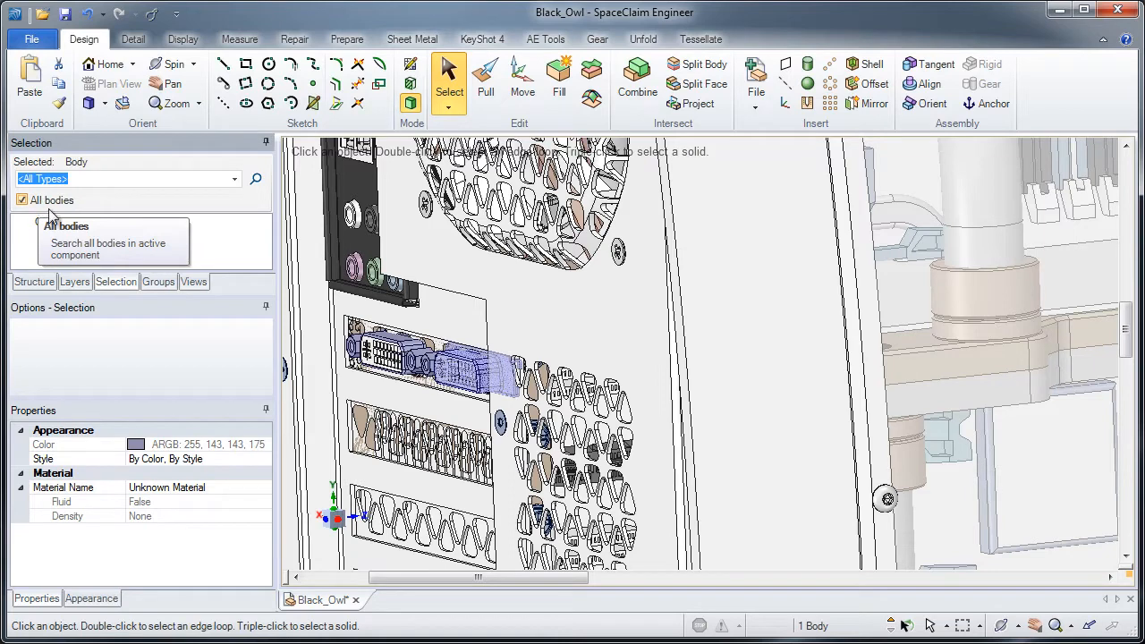
# Power-select all 430 bodies with volume at or below 421.987 mm³.
pyautogui.click(21, 201)
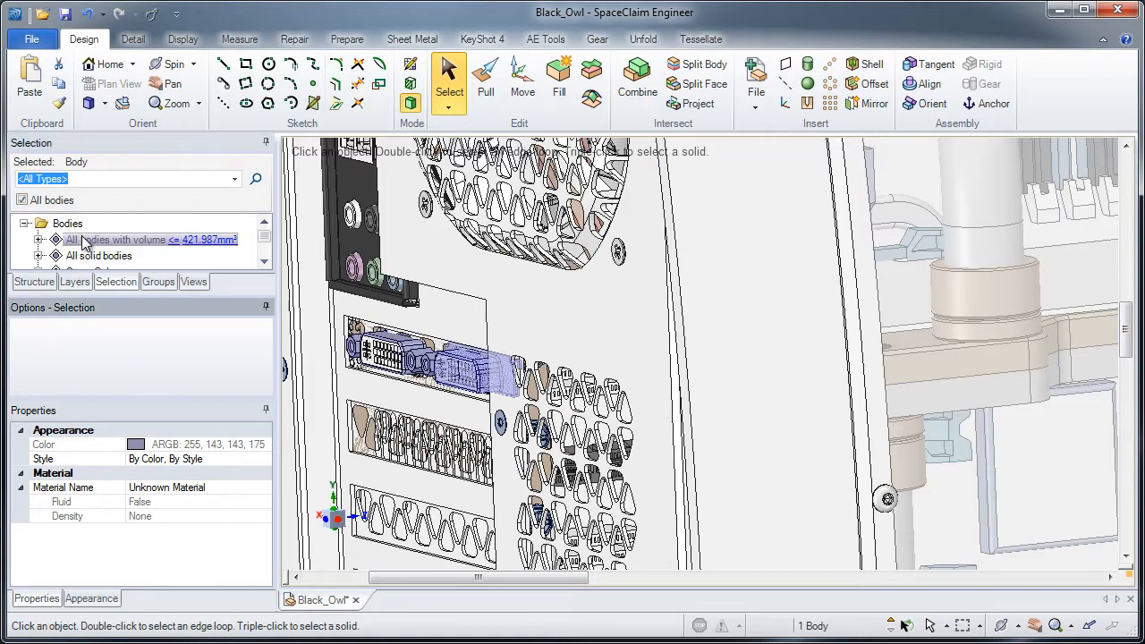
pyautogui.click(151, 240)
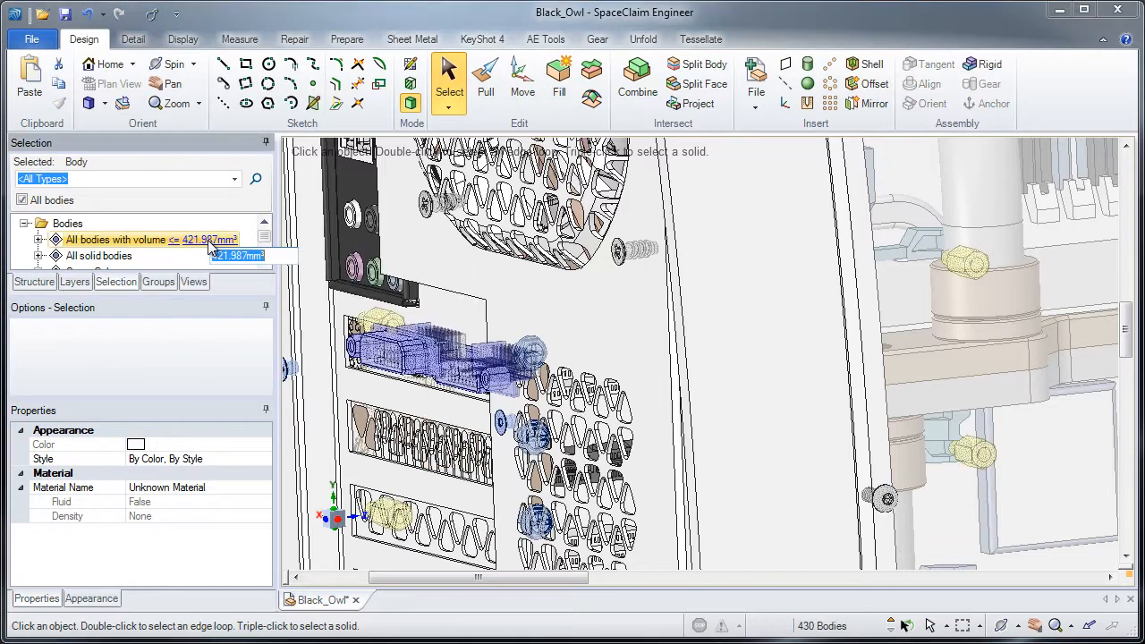
pyautogui.write('500')
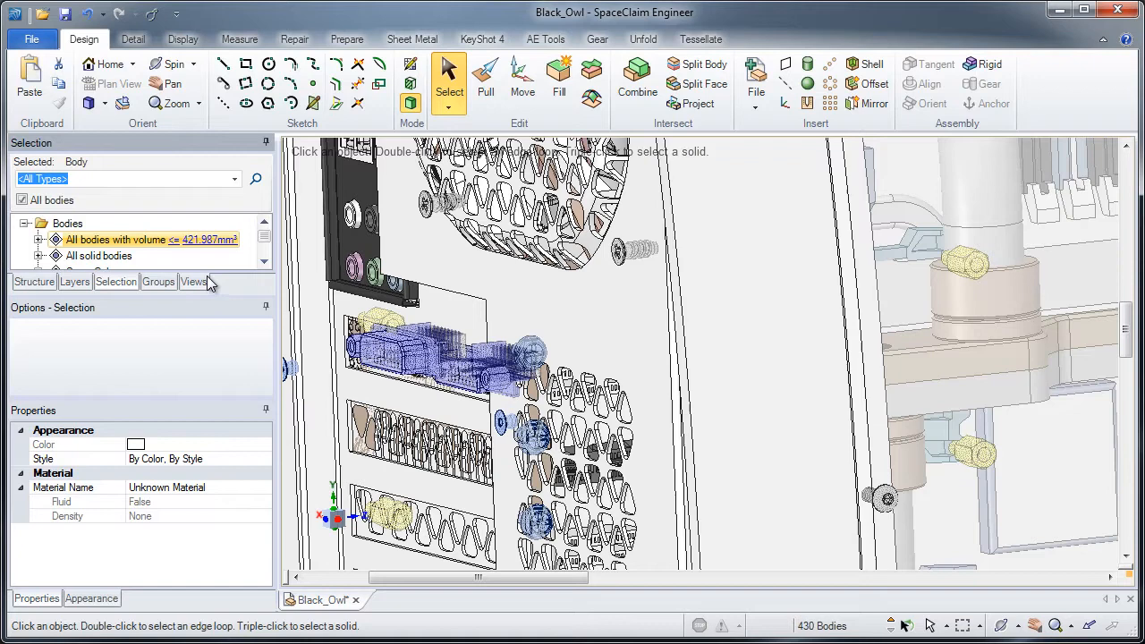
pyautogui.moveTo(254, 297)
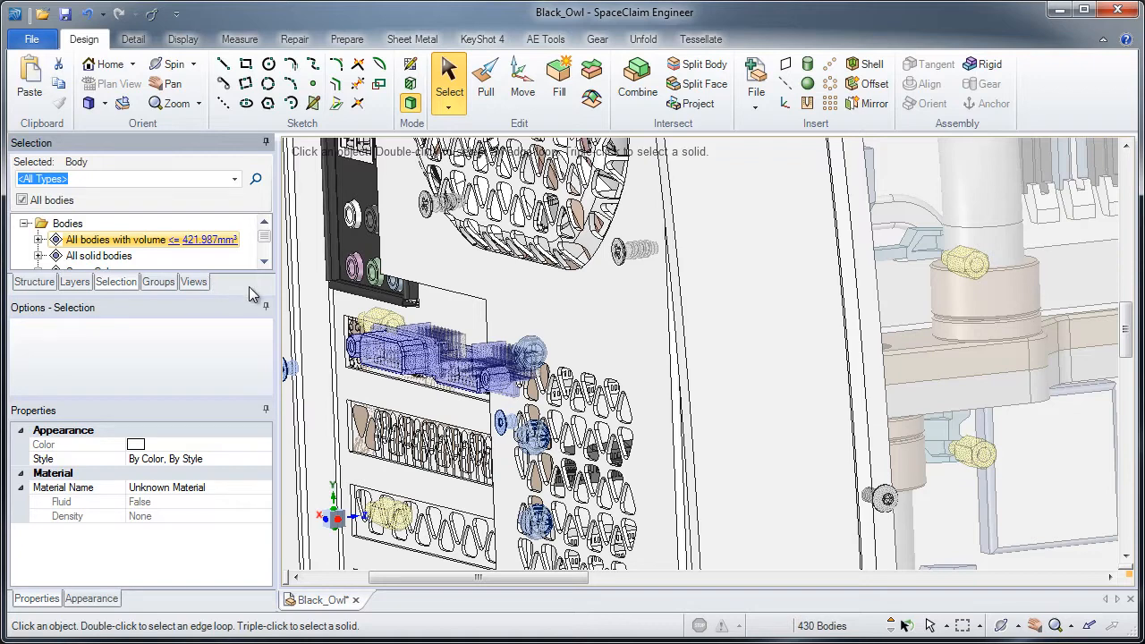
pyautogui.moveTo(408, 401)
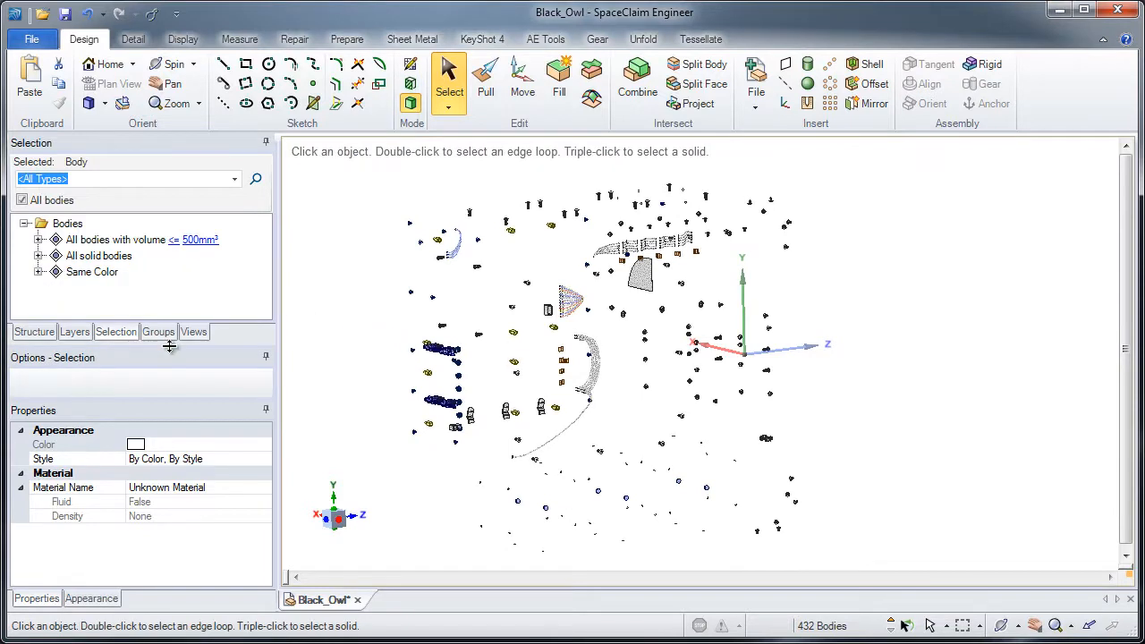
# Create a new layer alongside Layer0 and name it 'small things'.
pyautogui.click(75, 331)
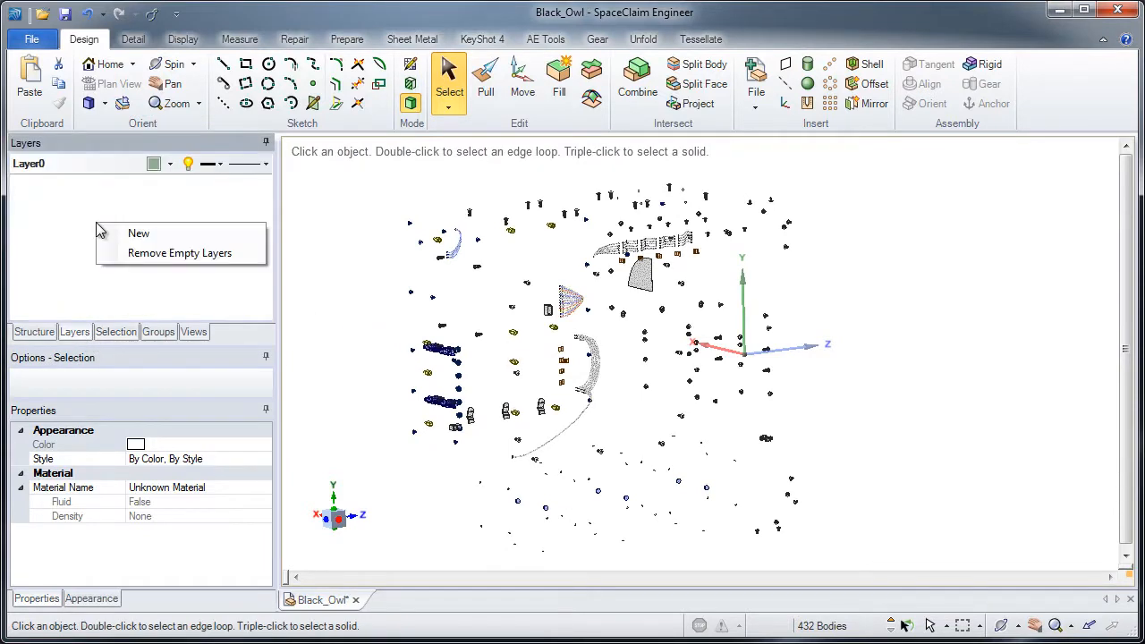
pyautogui.click(140, 233)
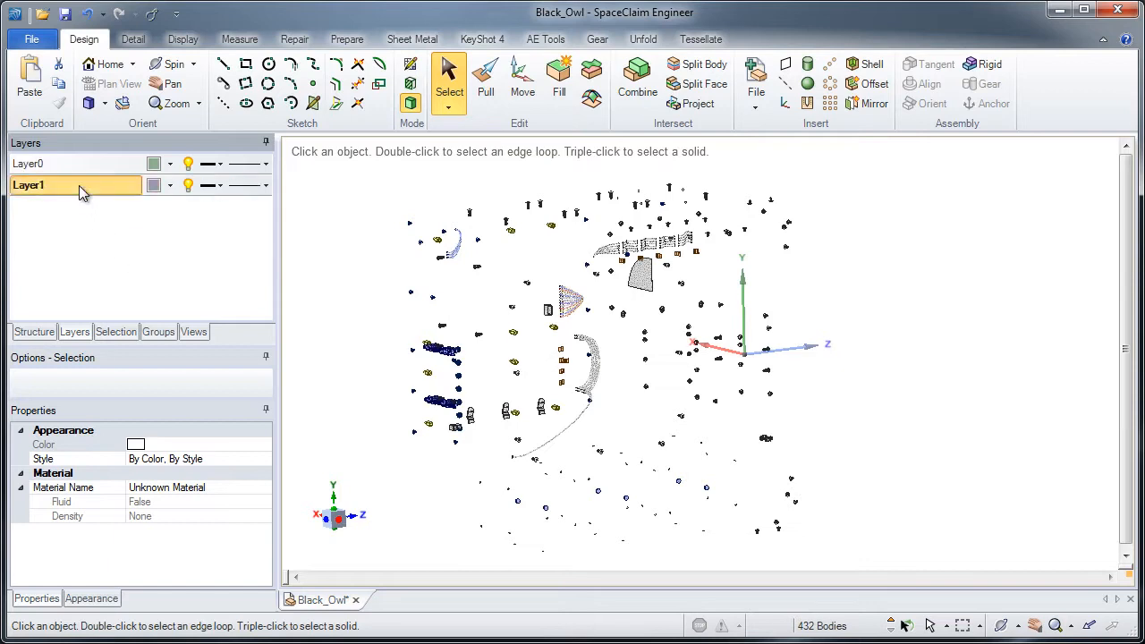
pyautogui.moveTo(68, 188)
pyautogui.write('sa')
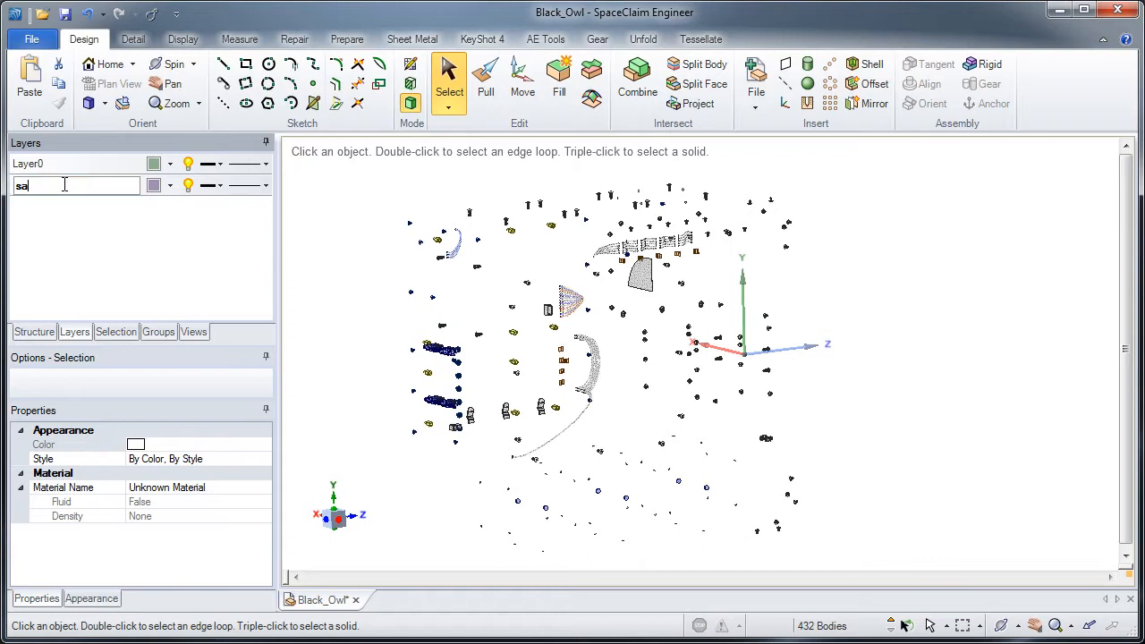
pyautogui.write('mall things')
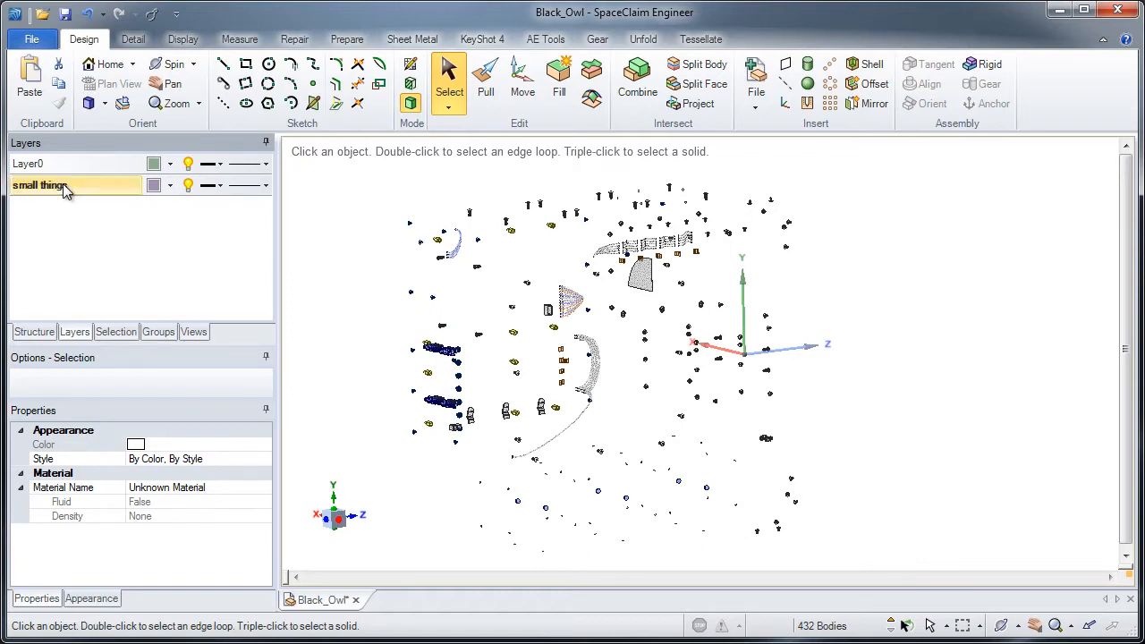
pyautogui.click(72, 163)
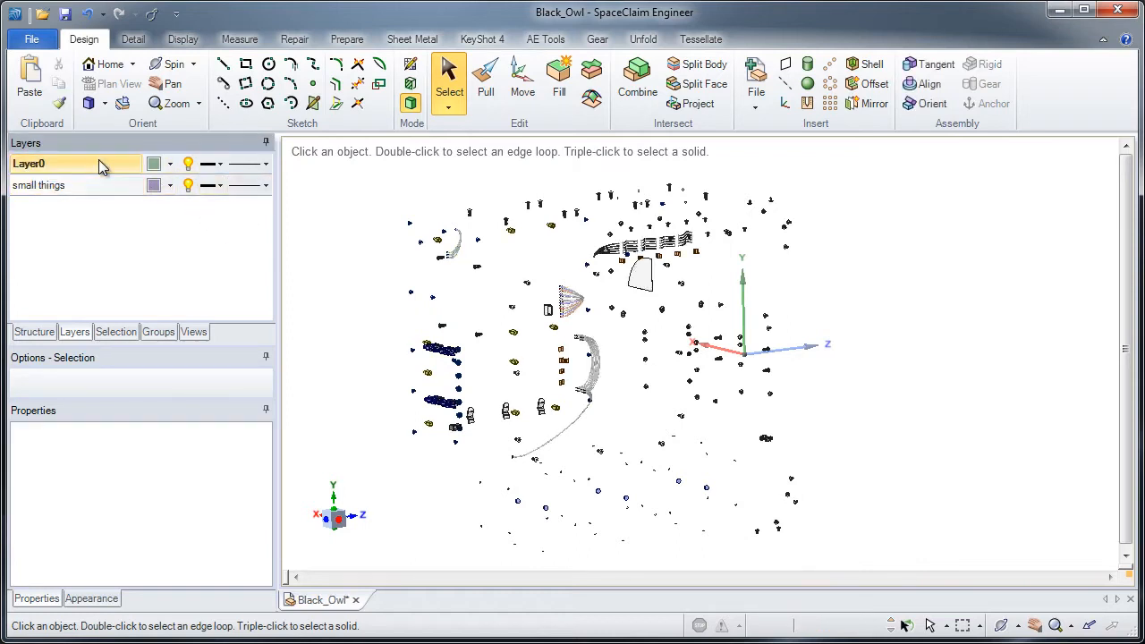